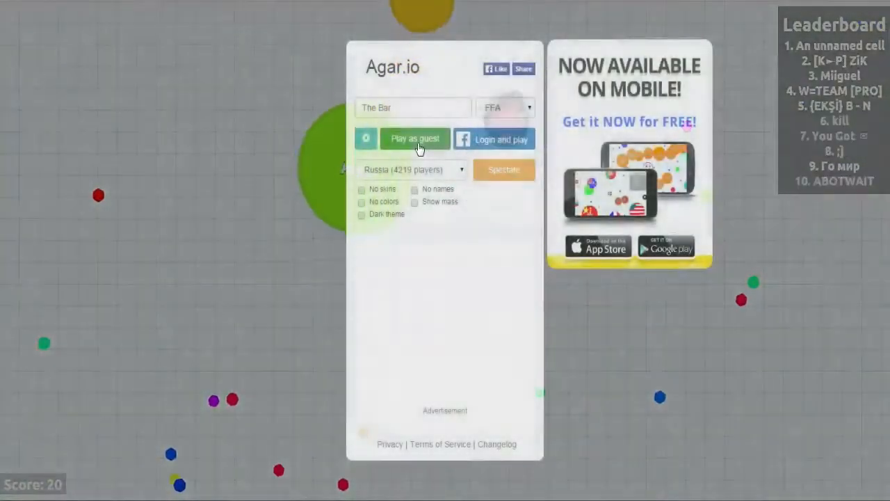
Start a free-for-all round as a guest with the nickname 'The Bar'
left_click(414, 139)
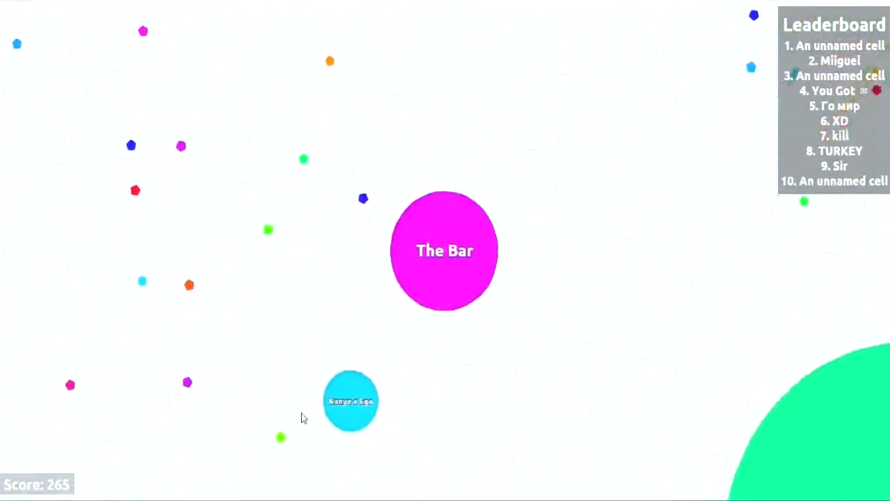
mouse_move(211, 242)
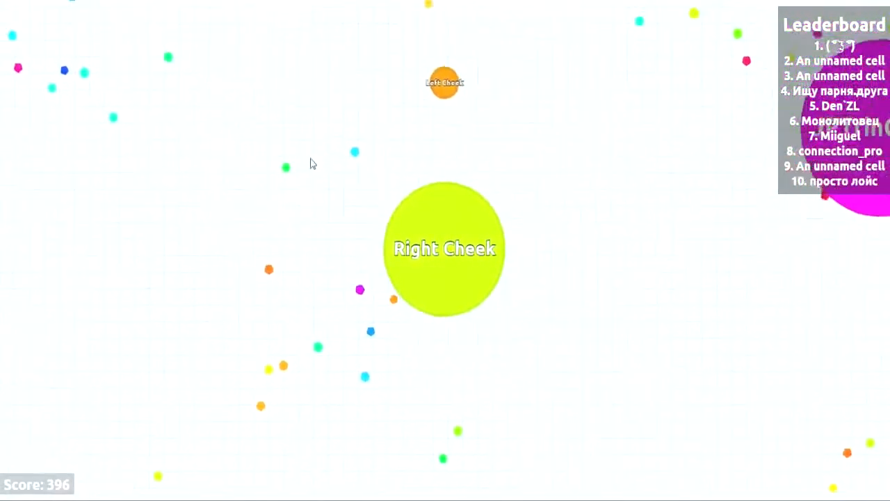
mouse_move(243, 256)
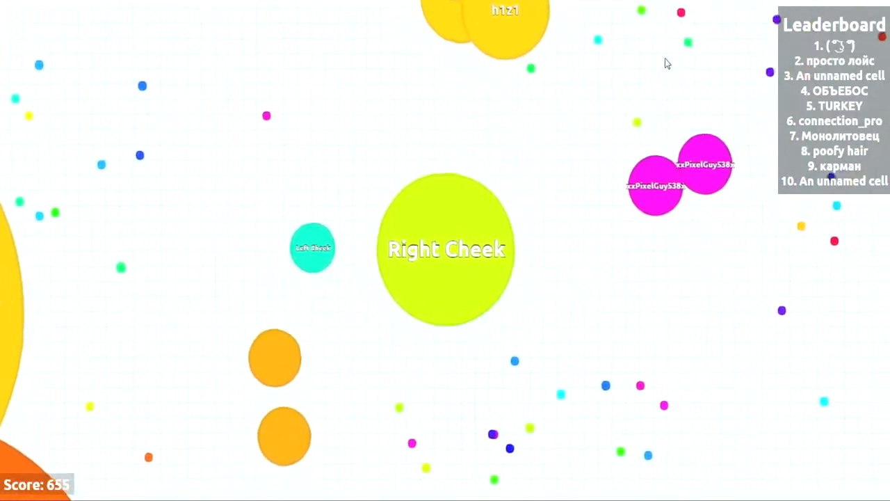
mouse_move(682, 109)
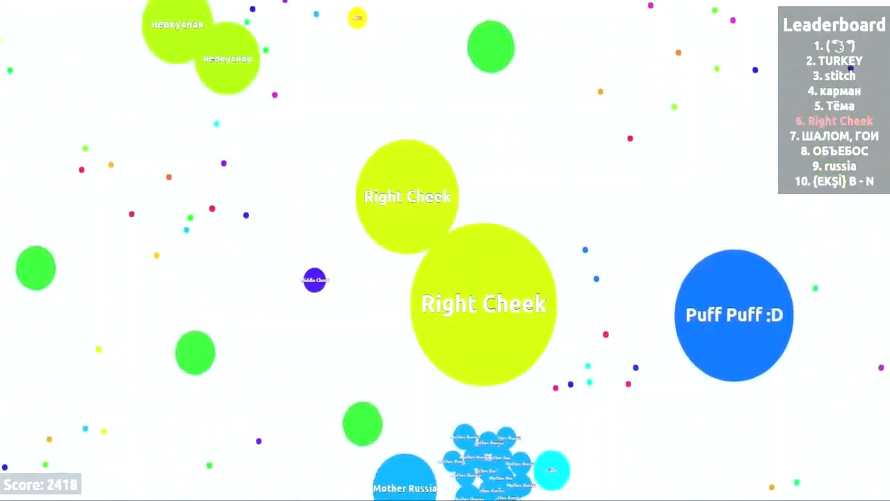
mouse_move(379, 285)
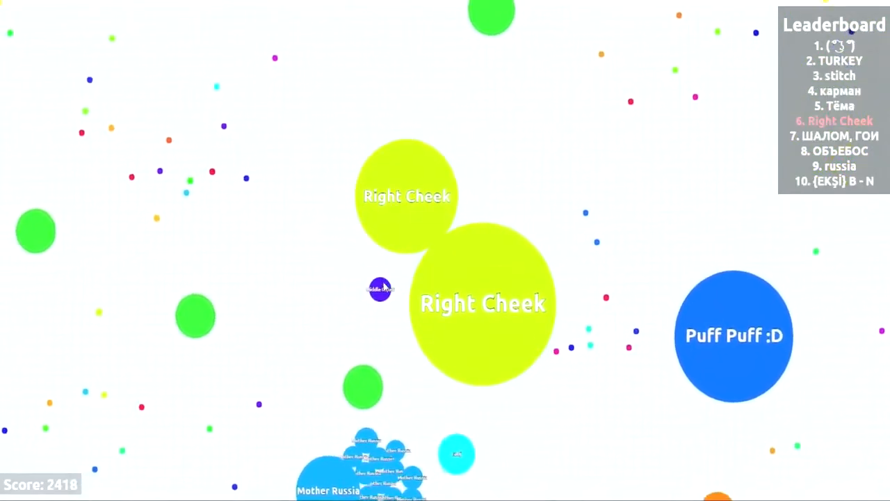